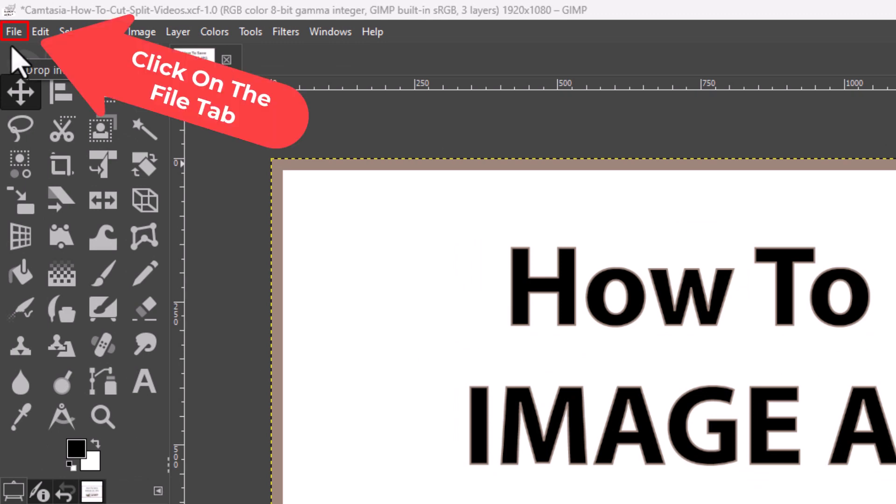
- Show GIMP's file commands including save and export options
{"action": "left_click", "coordinate": [14, 32]}
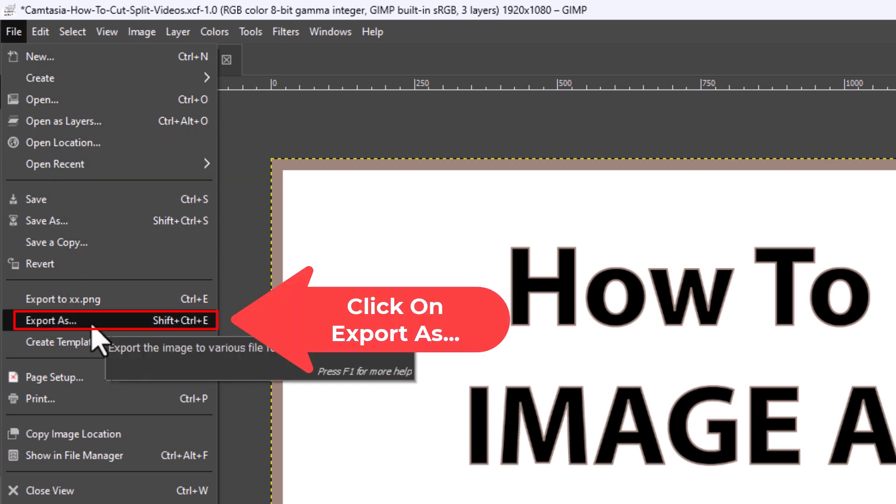
- Bring up the Export Image window with Desktop as the destination
{"action": "left_click", "coordinate": [51, 320]}
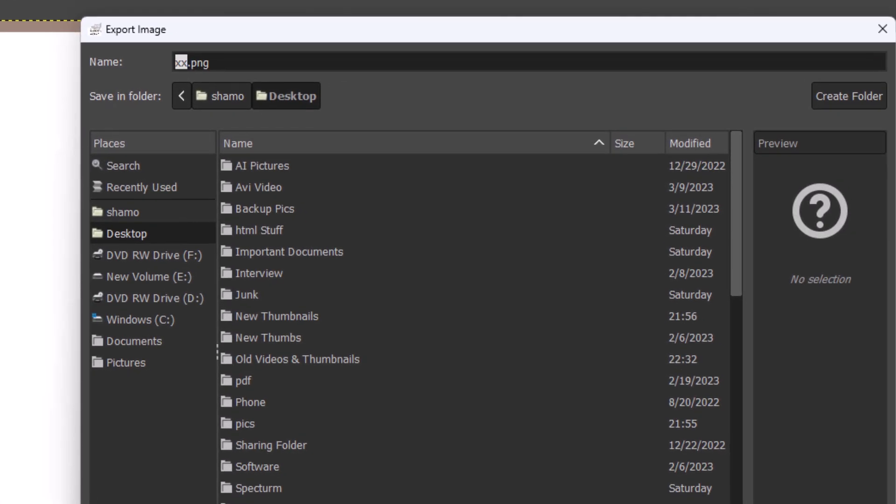
{"action": "mouse_move", "coordinate": [363, 141]}
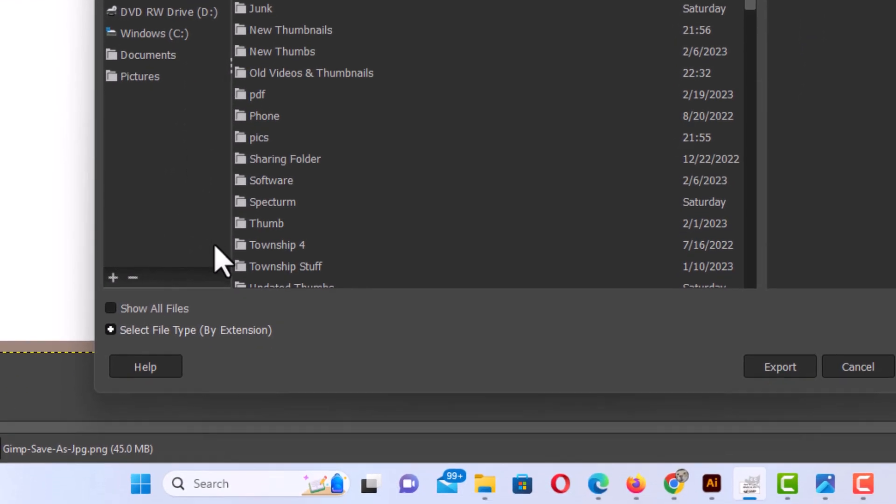
{"action": "mouse_move", "coordinate": [237, 358]}
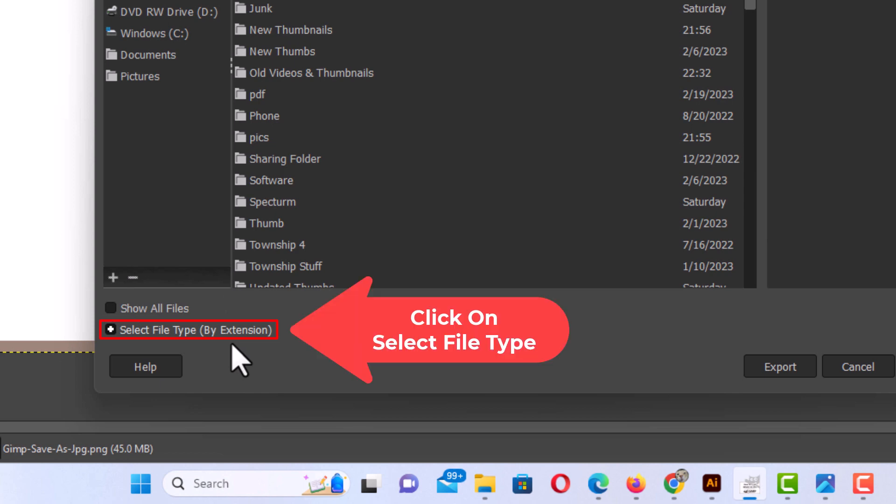
{"action": "mouse_move", "coordinate": [177, 340]}
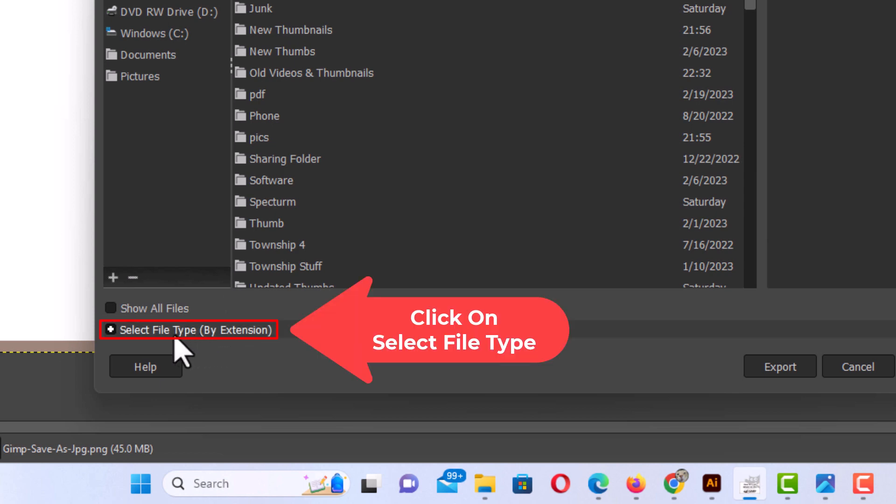
- Choose JPEG image from the Select File Type (By Extension) list
{"action": "left_click", "coordinate": [189, 329]}
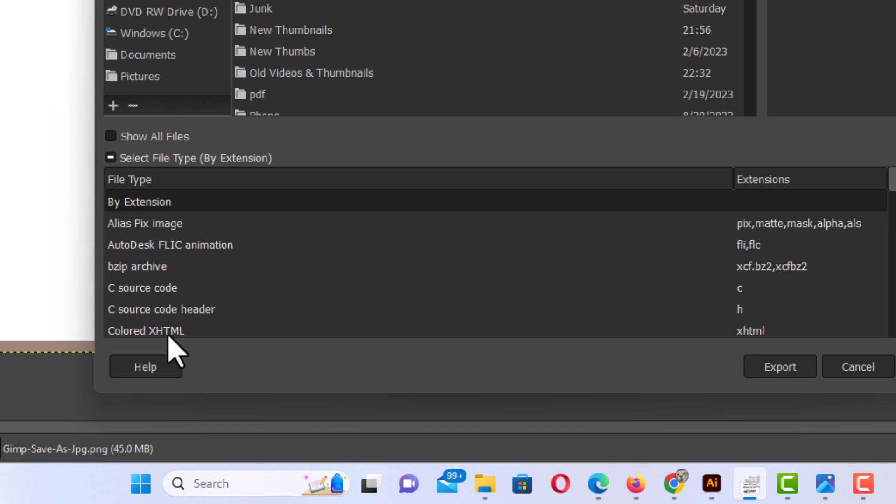
{"action": "mouse_move", "coordinate": [768, 297]}
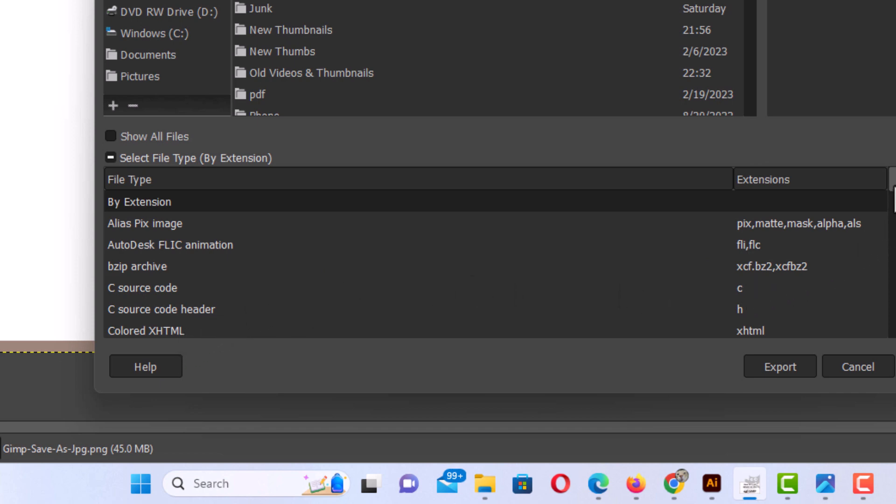
{"action": "scroll", "scroll_direction": "down", "scroll_amount": 3}
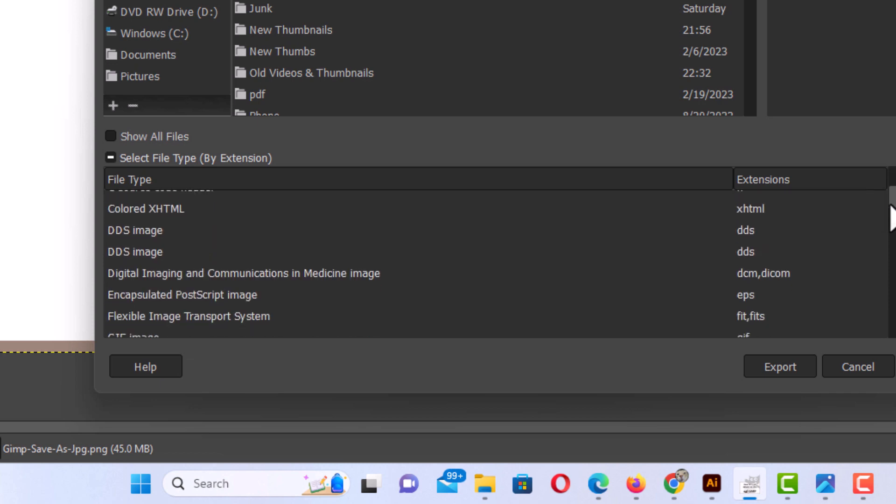
{"action": "scroll", "scroll_direction": "down", "scroll_amount": 3}
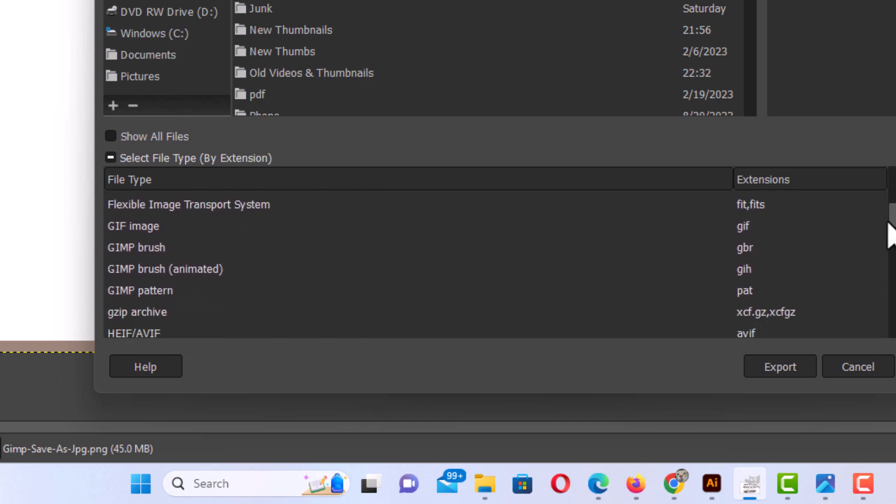
{"action": "scroll", "scroll_direction": "down", "scroll_amount": 3}
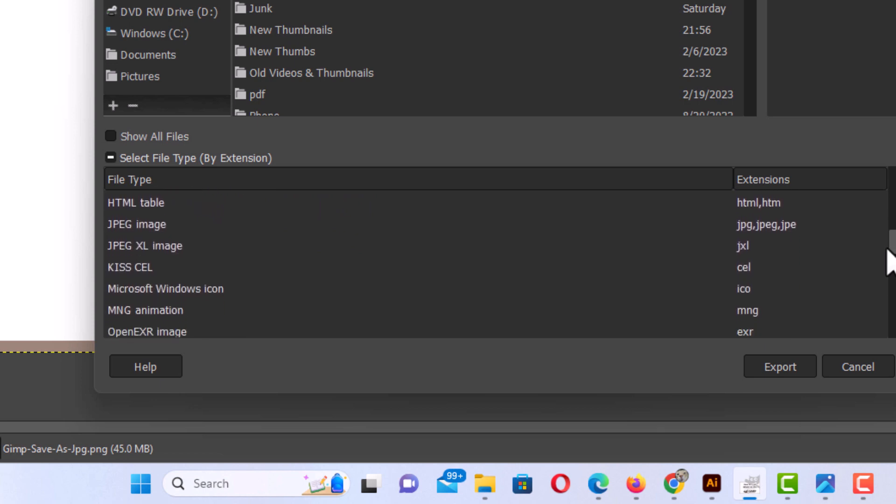
{"action": "left_click", "coordinate": [137, 224]}
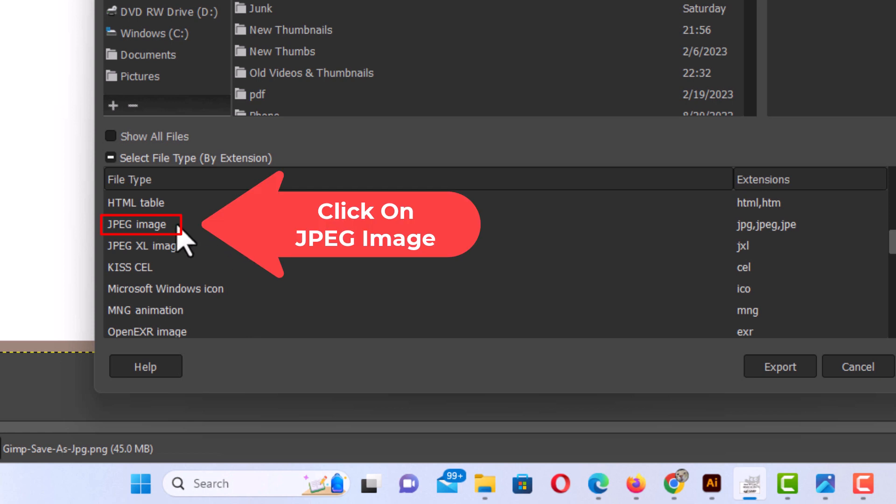
{"action": "left_click", "coordinate": [136, 224]}
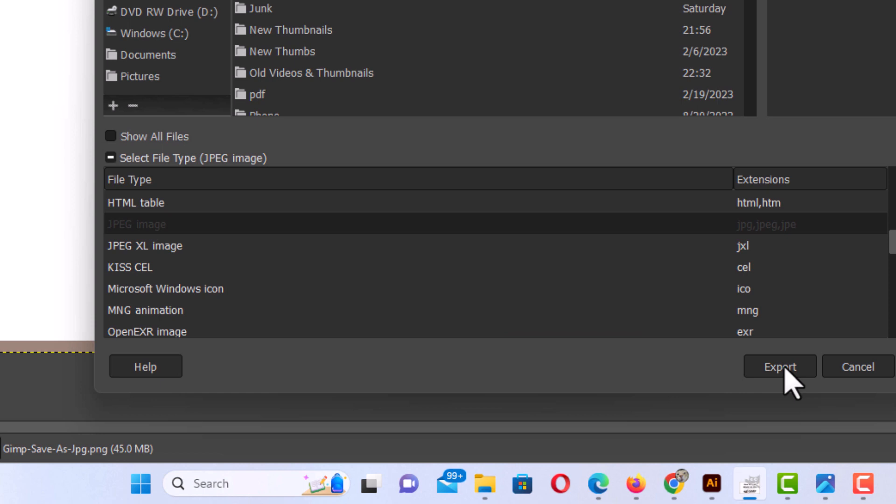
- Export the thumbnail to the Desktop as a JPEG at quality 90
{"action": "left_click", "coordinate": [778, 366]}
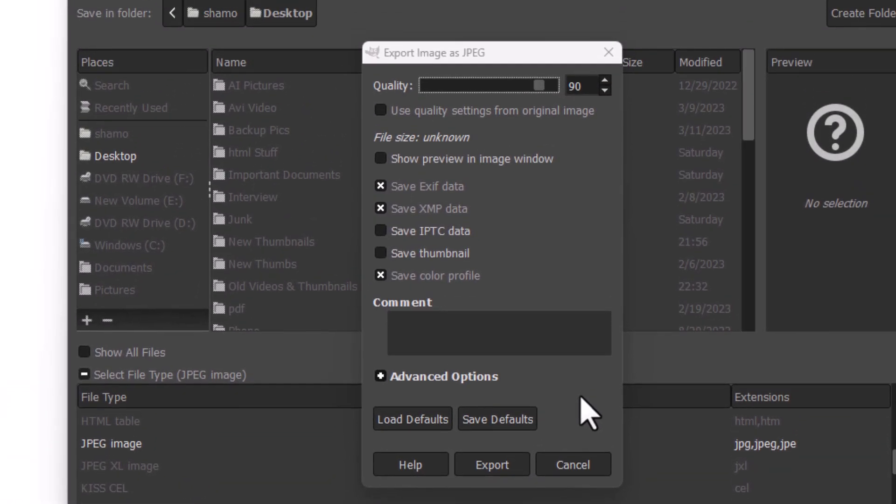
{"action": "left_click", "coordinate": [492, 463]}
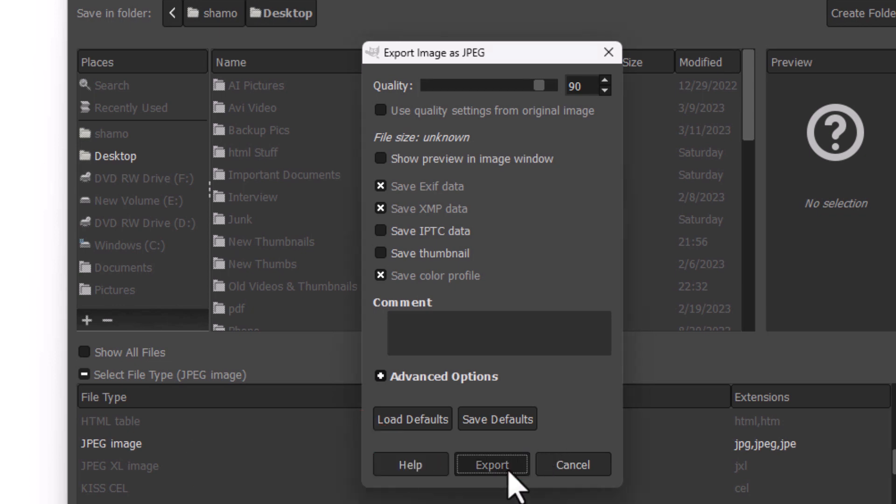
{"action": "left_click", "coordinate": [490, 464]}
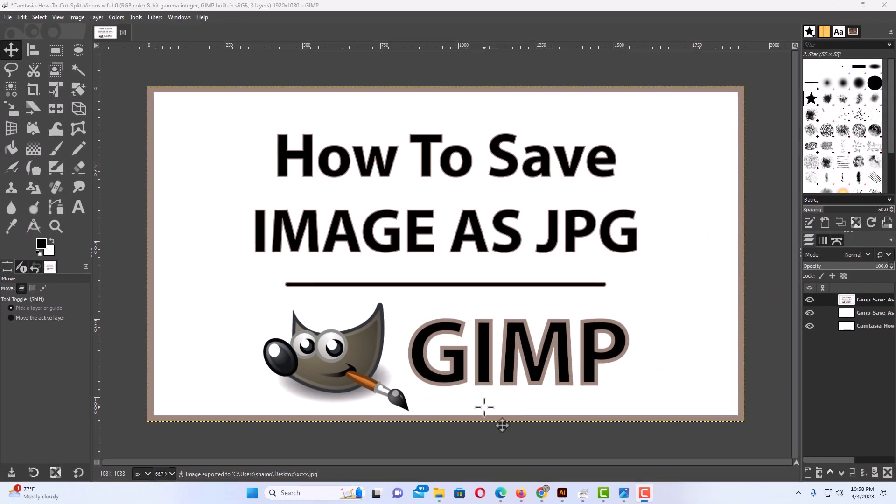
{"action": "mouse_move", "coordinate": [472, 429]}
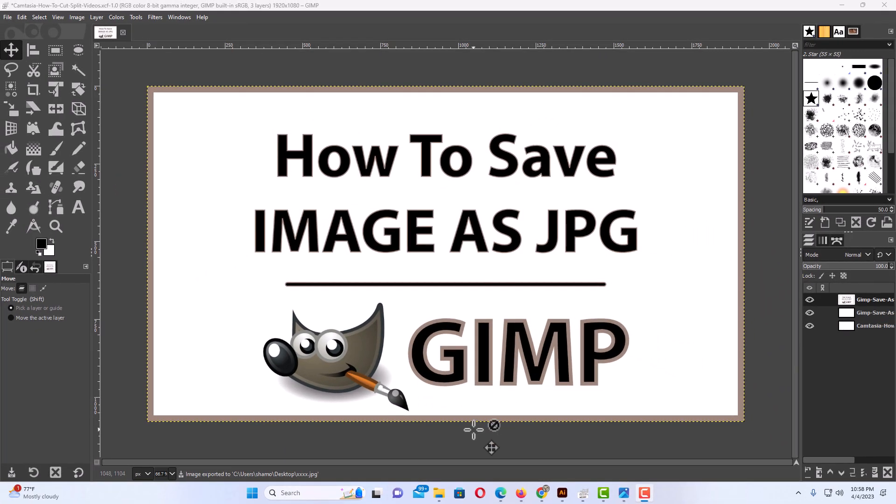